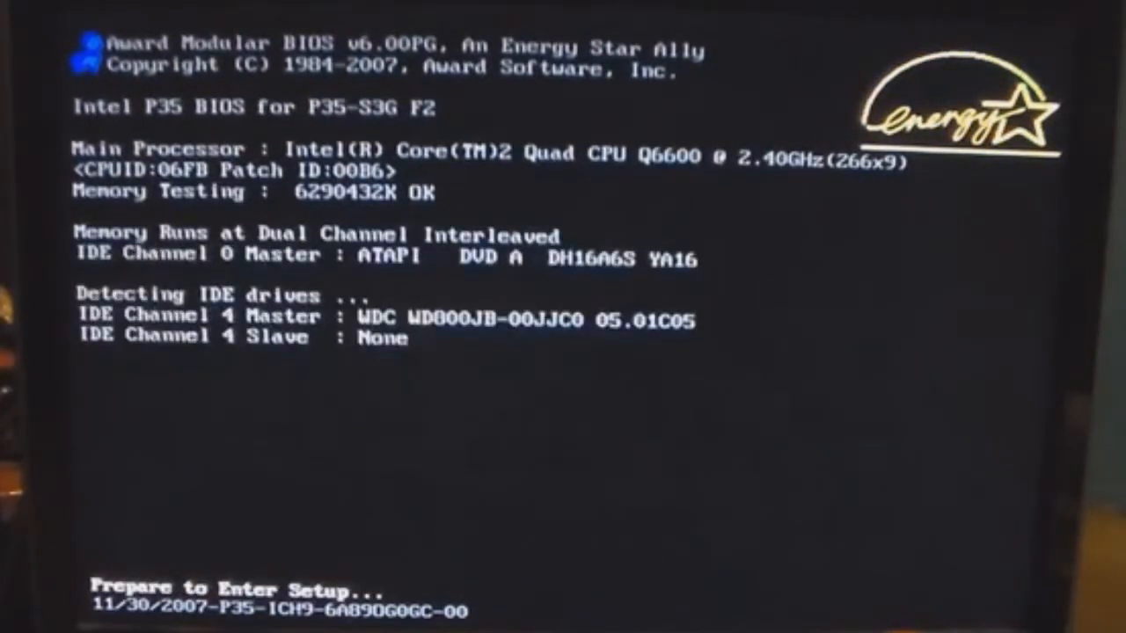
Press Delete at the POST screen to enter the Award BIOS setup
key(delete)
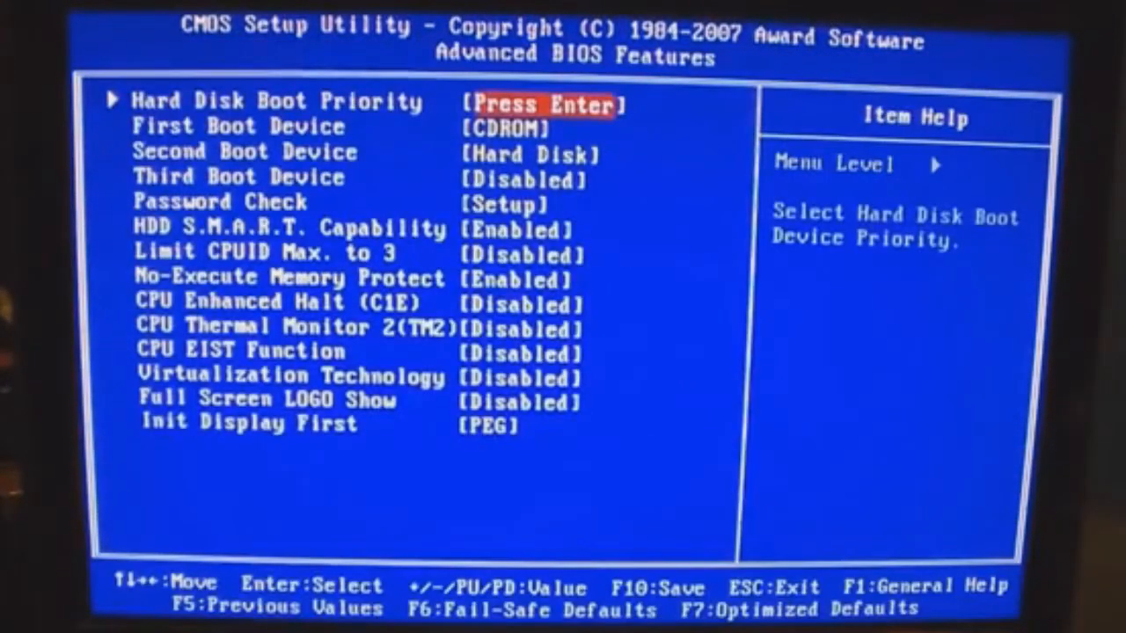
Set Hard Disk as first boot device and CD-ROM second, then save with F10
key(enter)
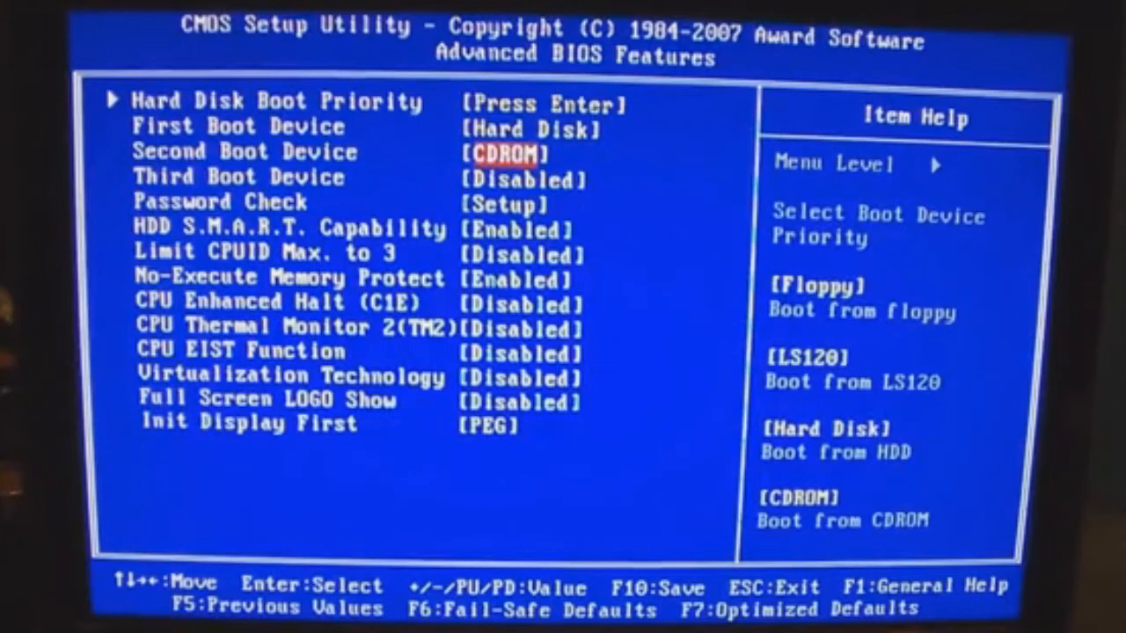
key(f10)
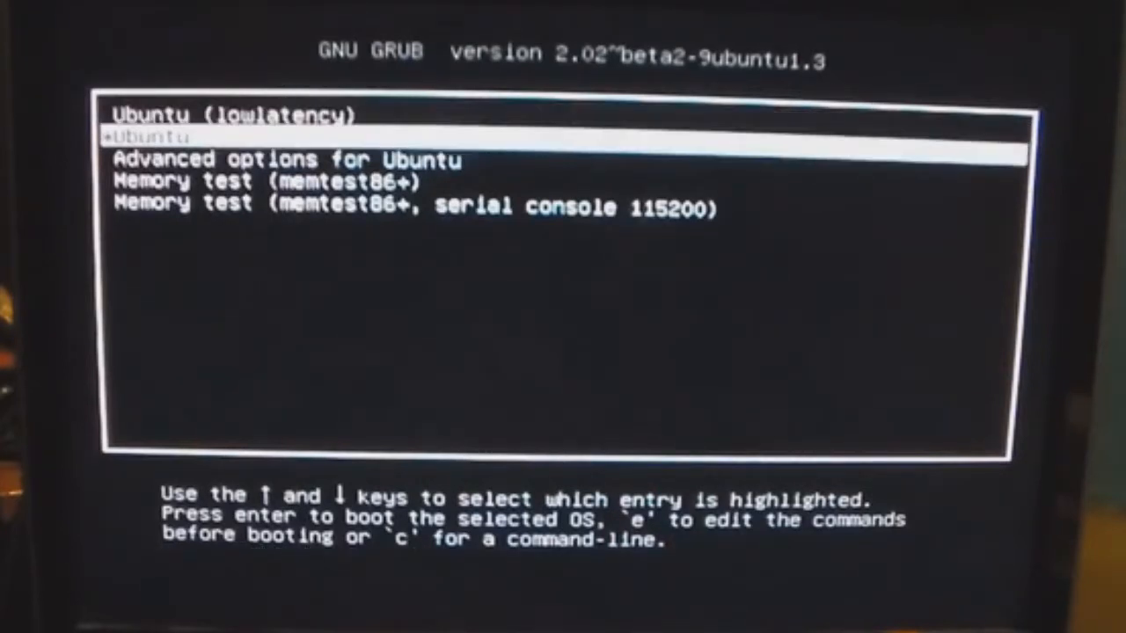
Highlight the standard Ubuntu entry in the GRUB menu to boot it
key(Up)
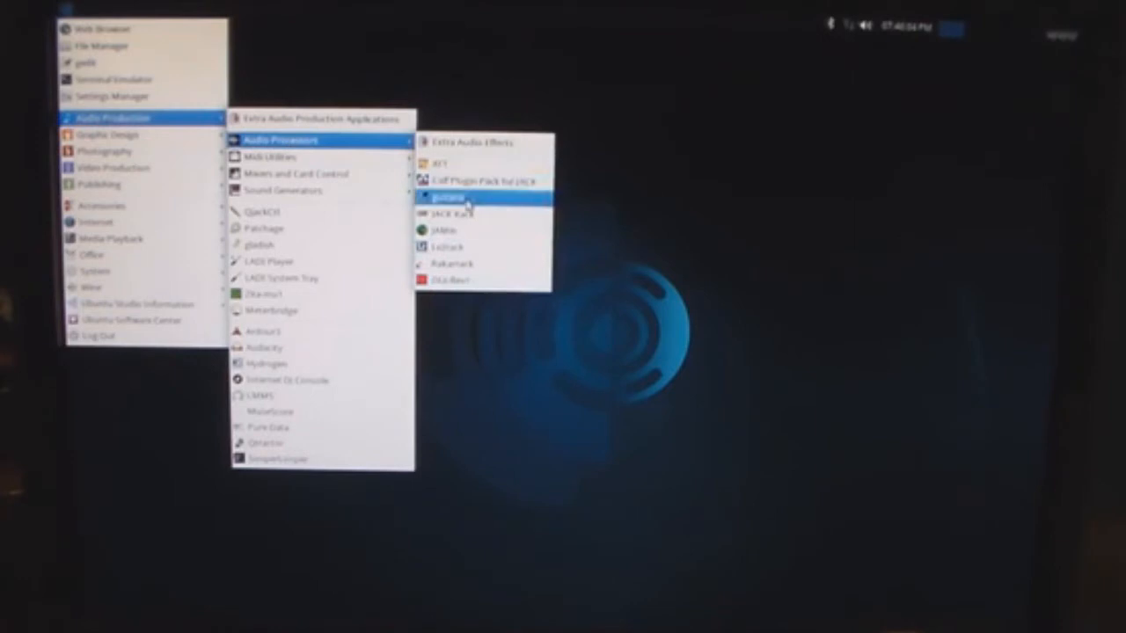
Launch guitarix from Audio Production > Audio Processors
click(451, 196)
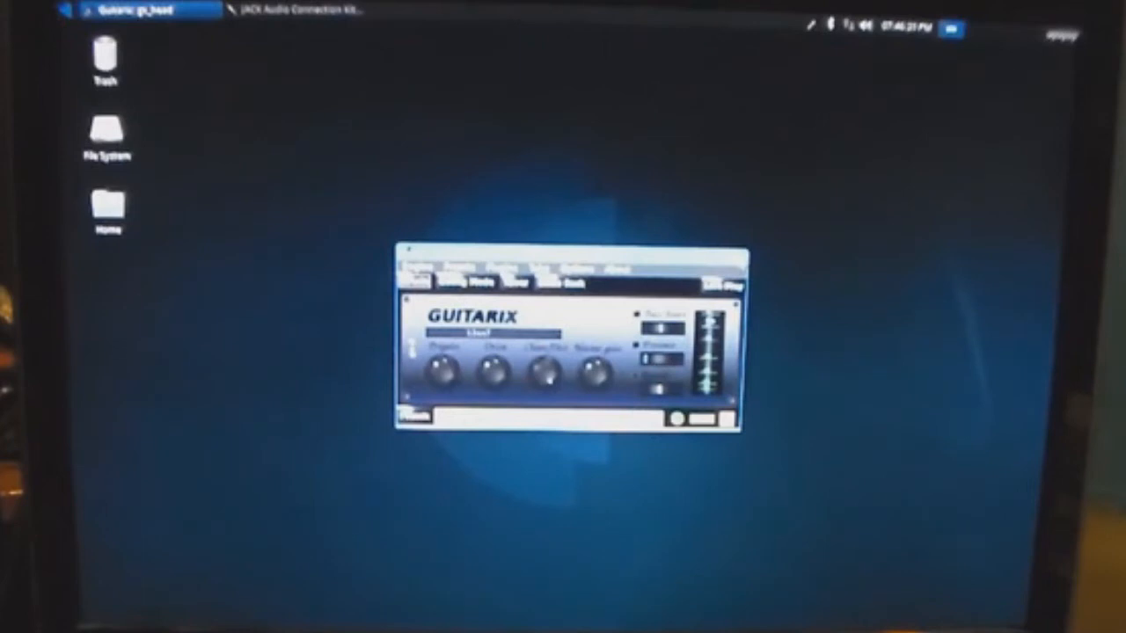
Close the Guitarix amp window
click(63, 9)
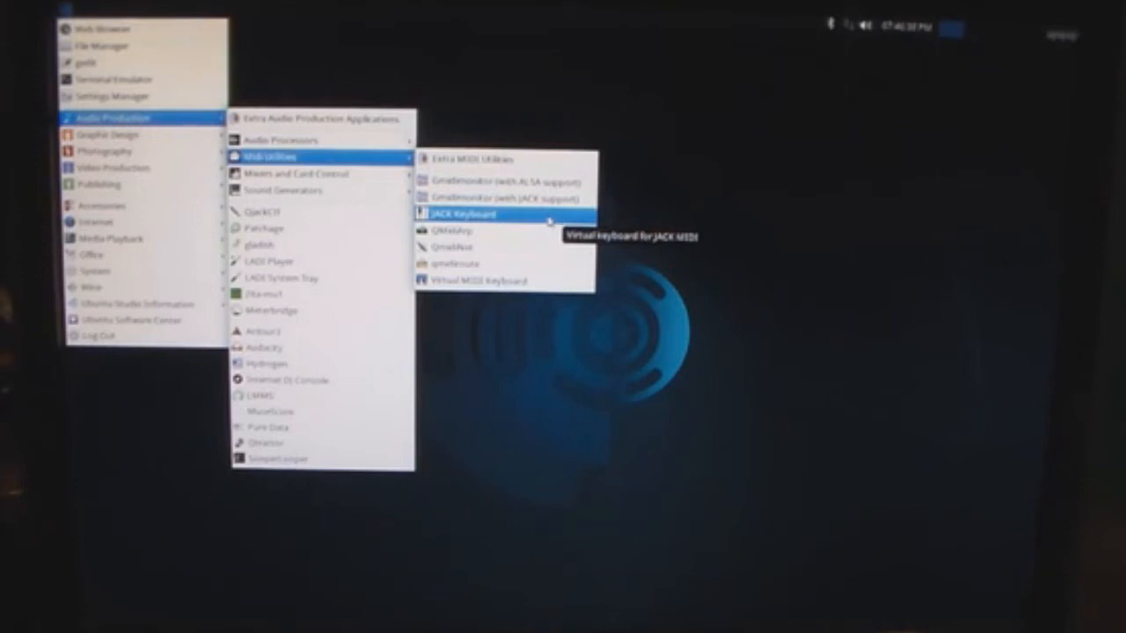
mouse_move(282, 190)
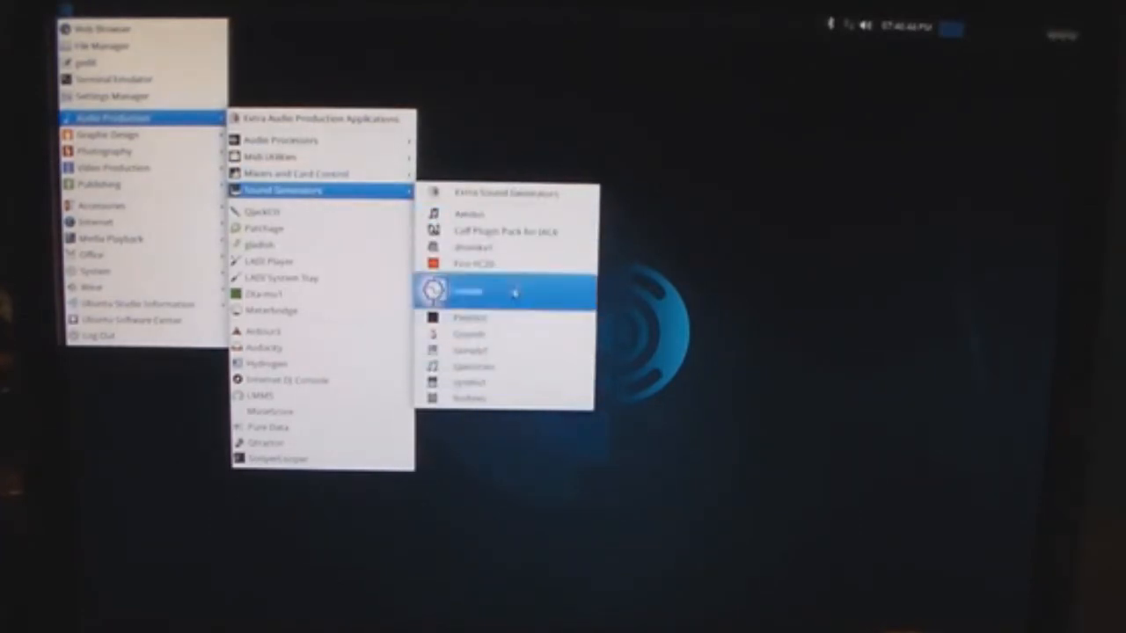
mouse_move(471, 291)
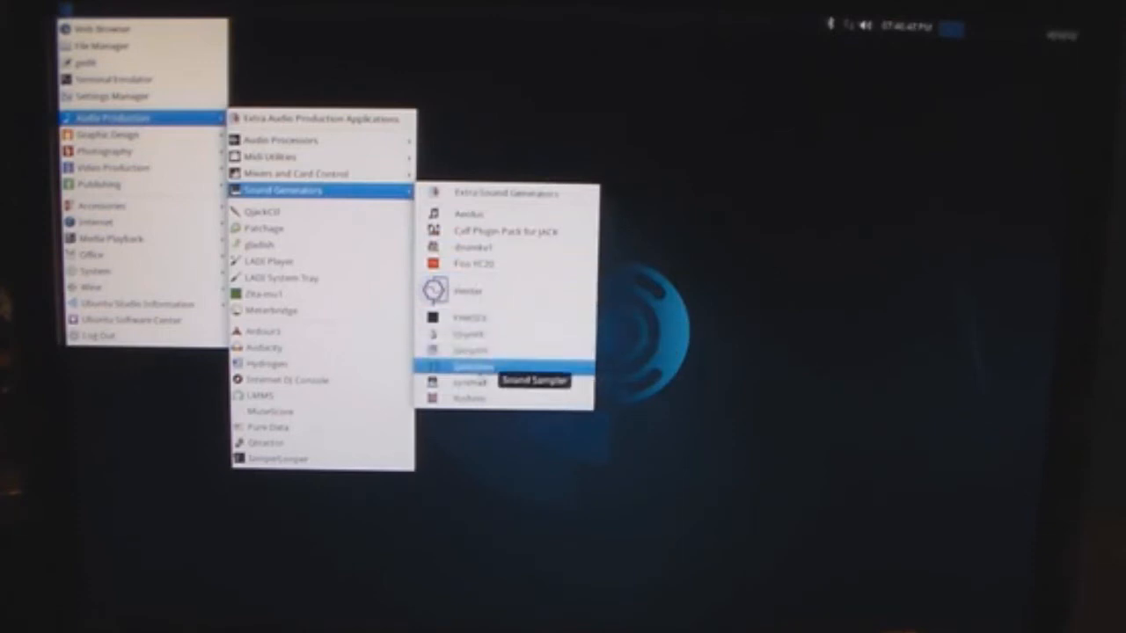
mouse_move(475, 350)
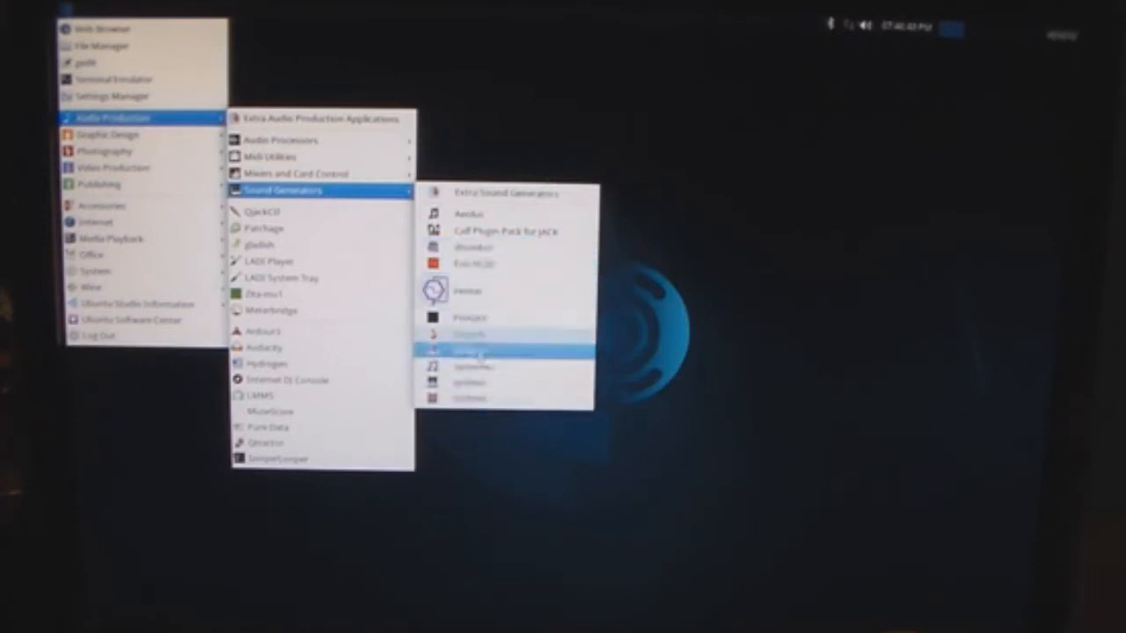
Launch a synth from the Sound Generators submenu
click(475, 351)
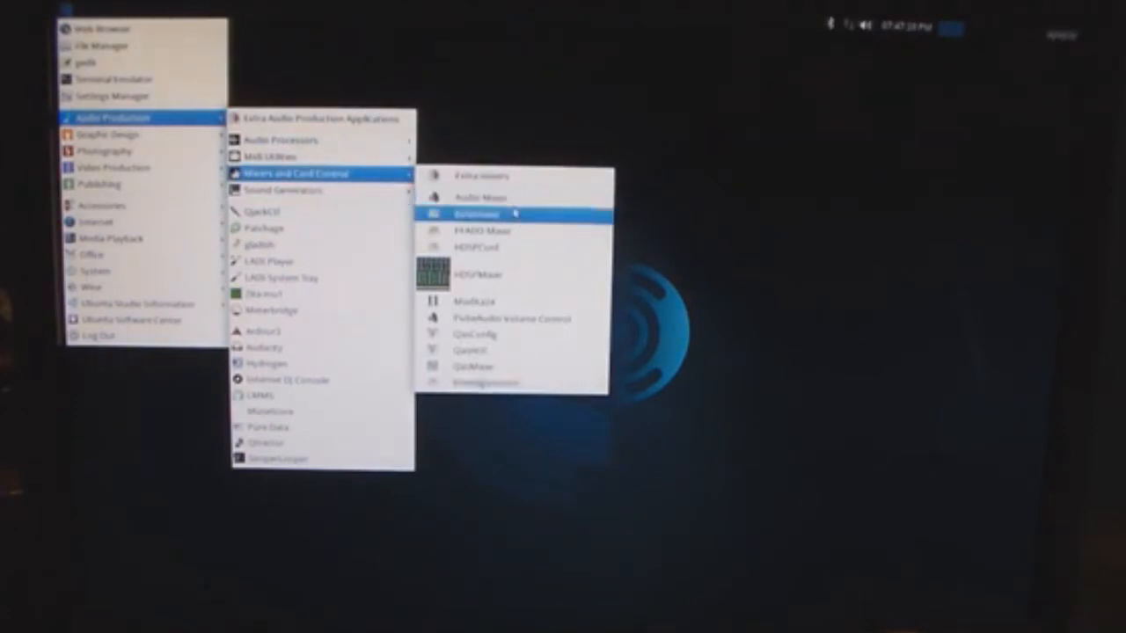
Launch a mixer from the Mixers and Card Control submenu
click(475, 214)
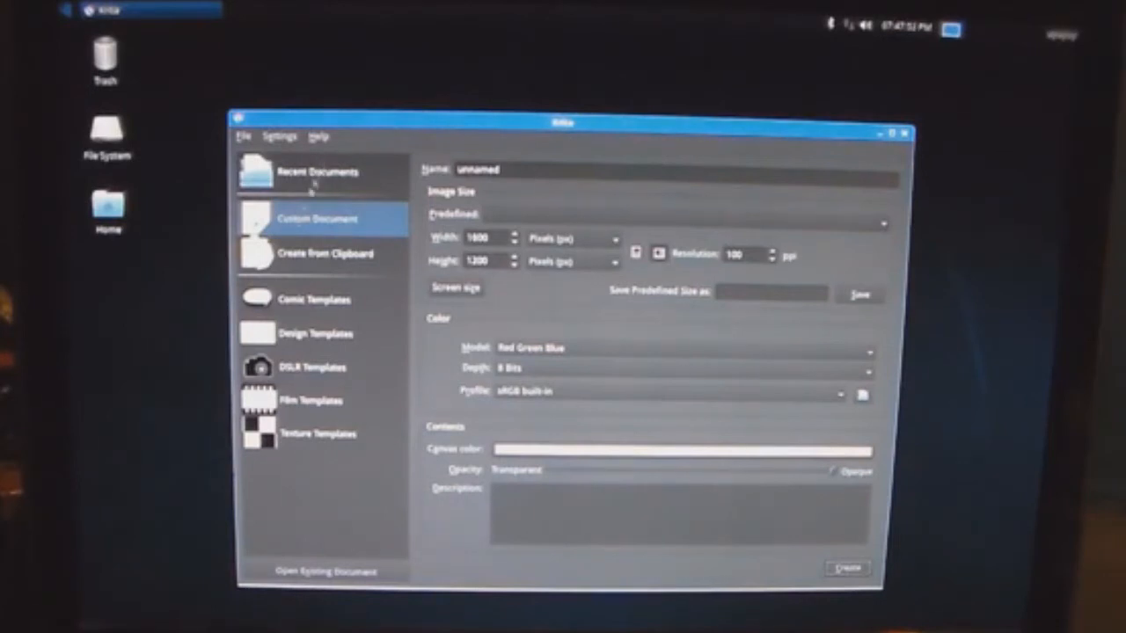
View Krita's Custom Document and Create from Clipboard settings
click(324, 255)
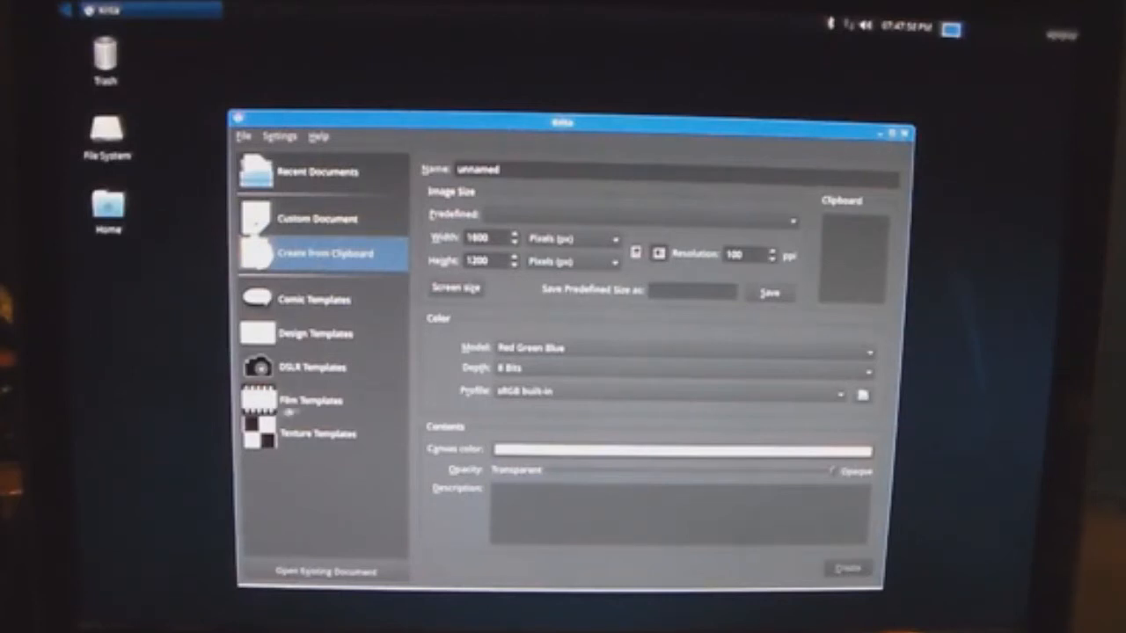
click(311, 400)
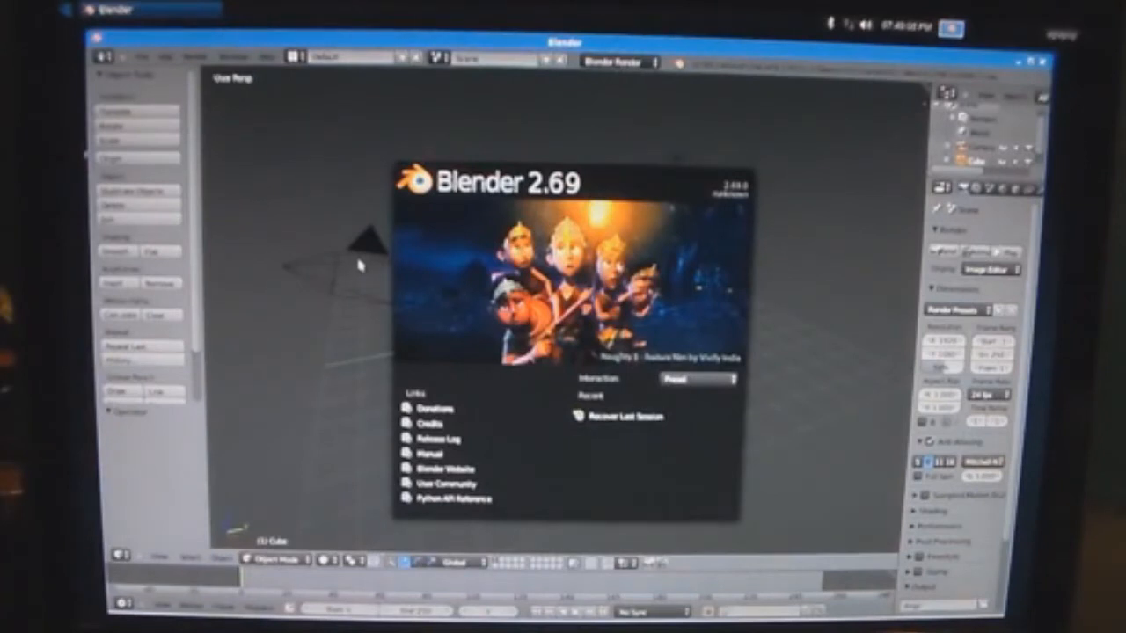
mouse_move(695, 273)
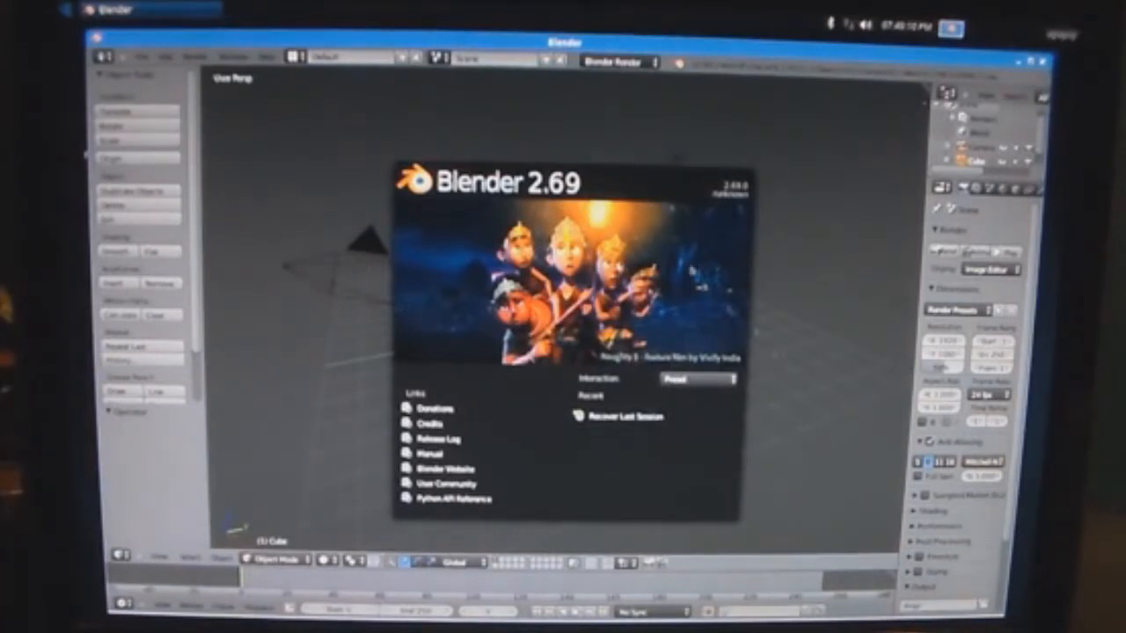
Dismiss the Blender splash and drag the default cube across the grid twice
click(695, 379)
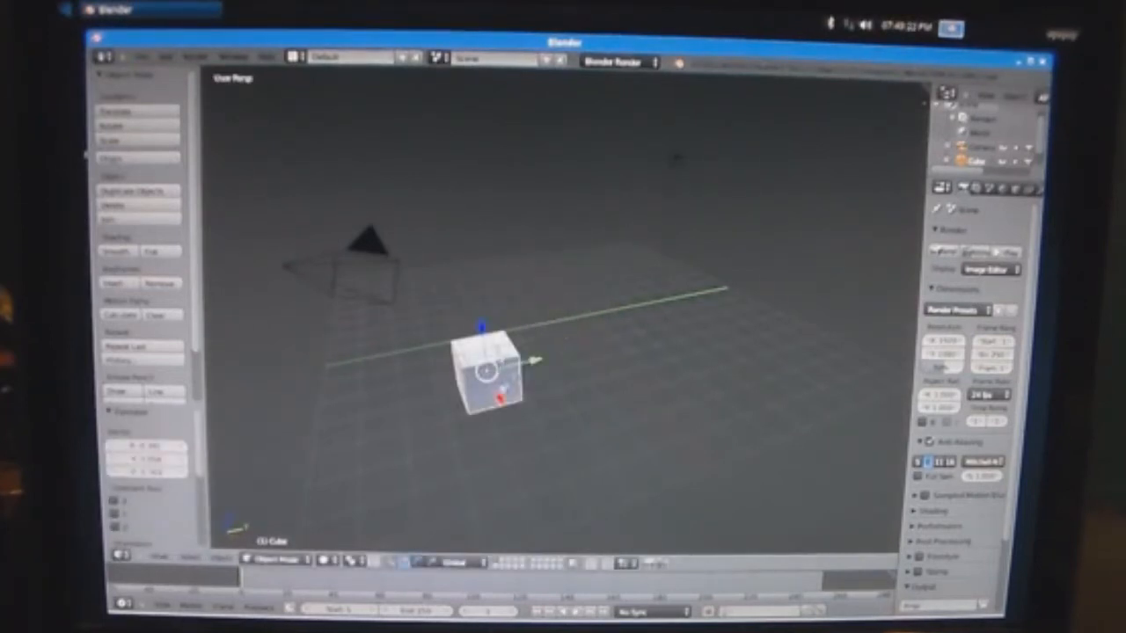
drag(488, 378, 475, 339)
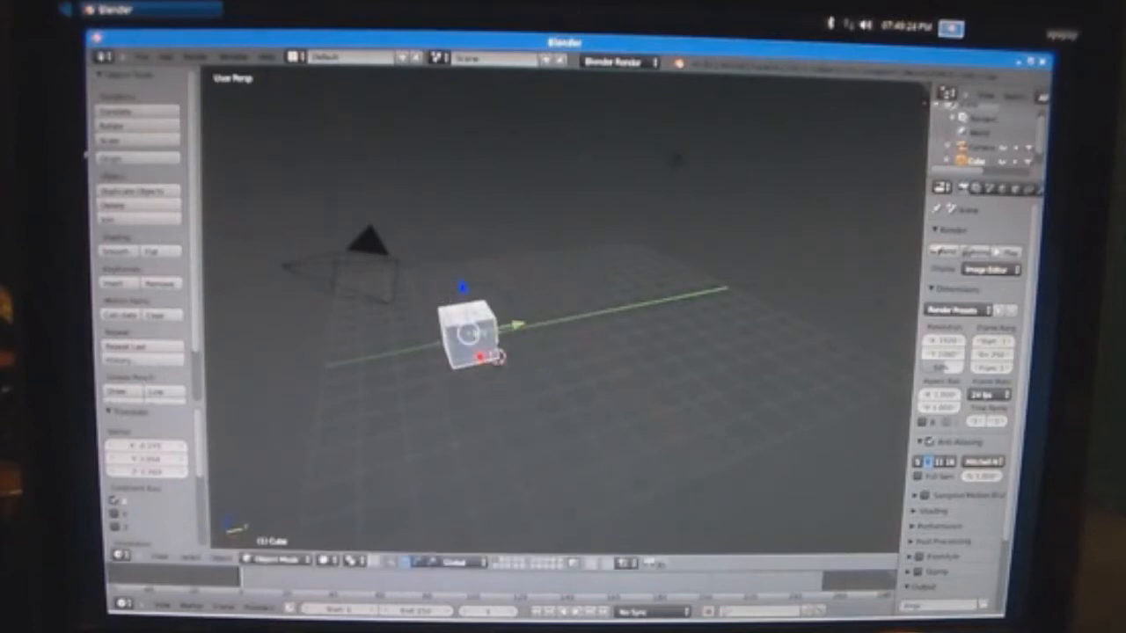
drag(475, 339, 577, 316)
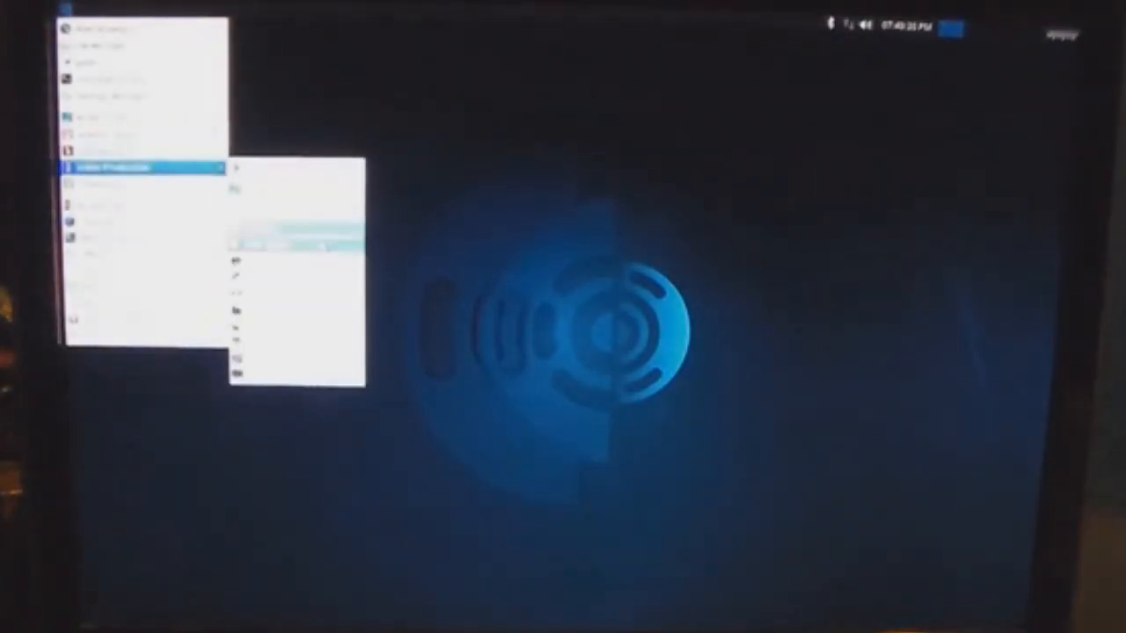
Click an entry in the Video Production submenu
click(290, 242)
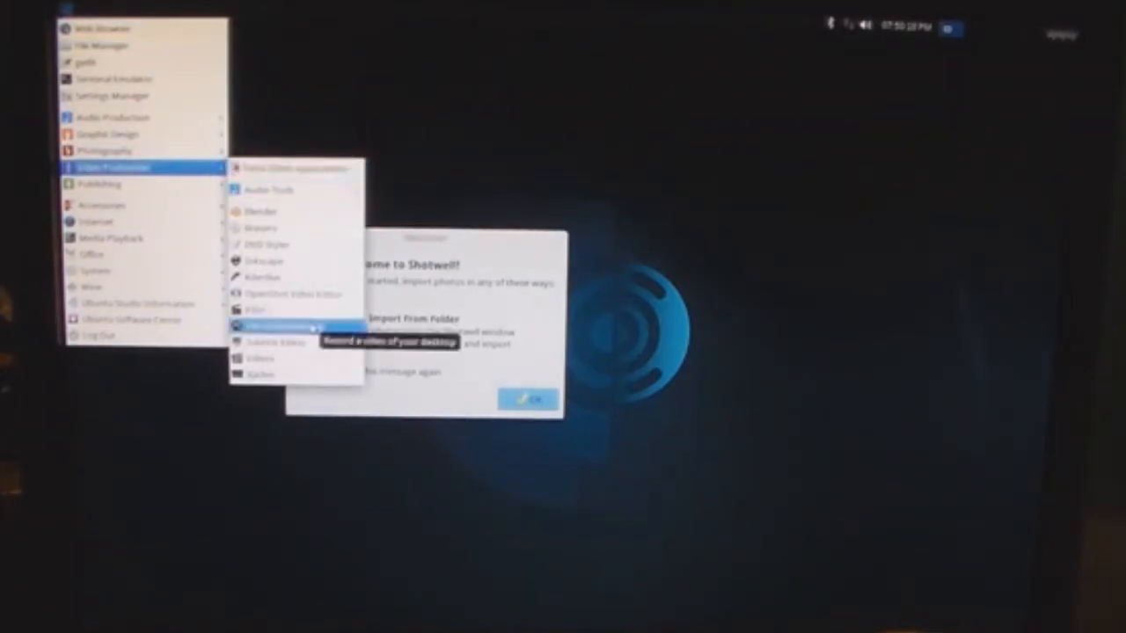
mouse_move(264, 277)
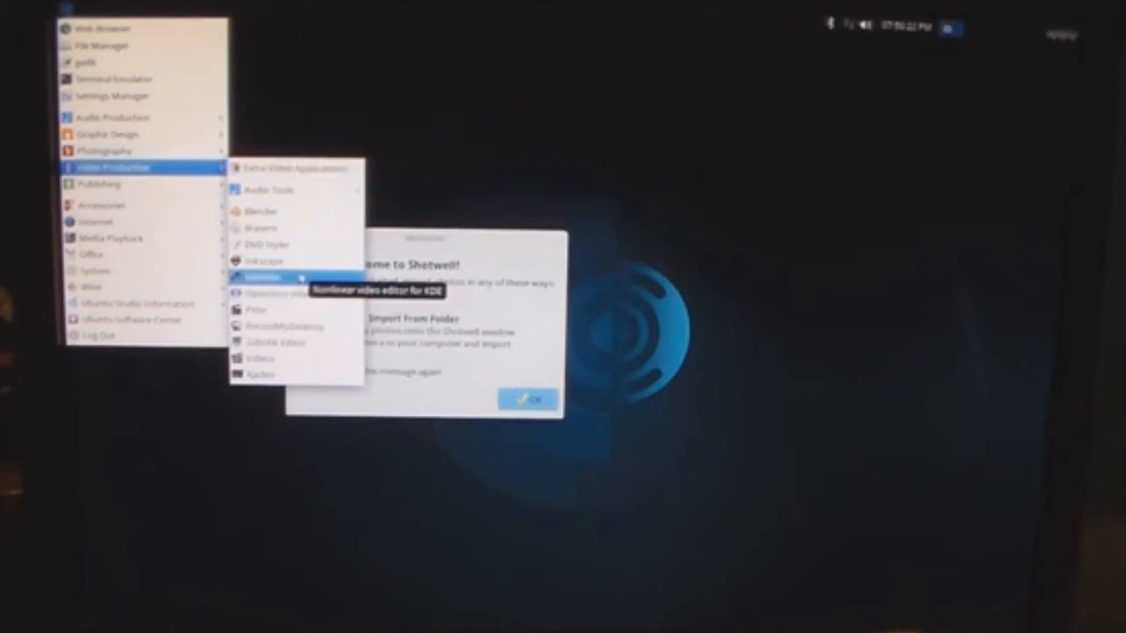
mouse_move(109, 134)
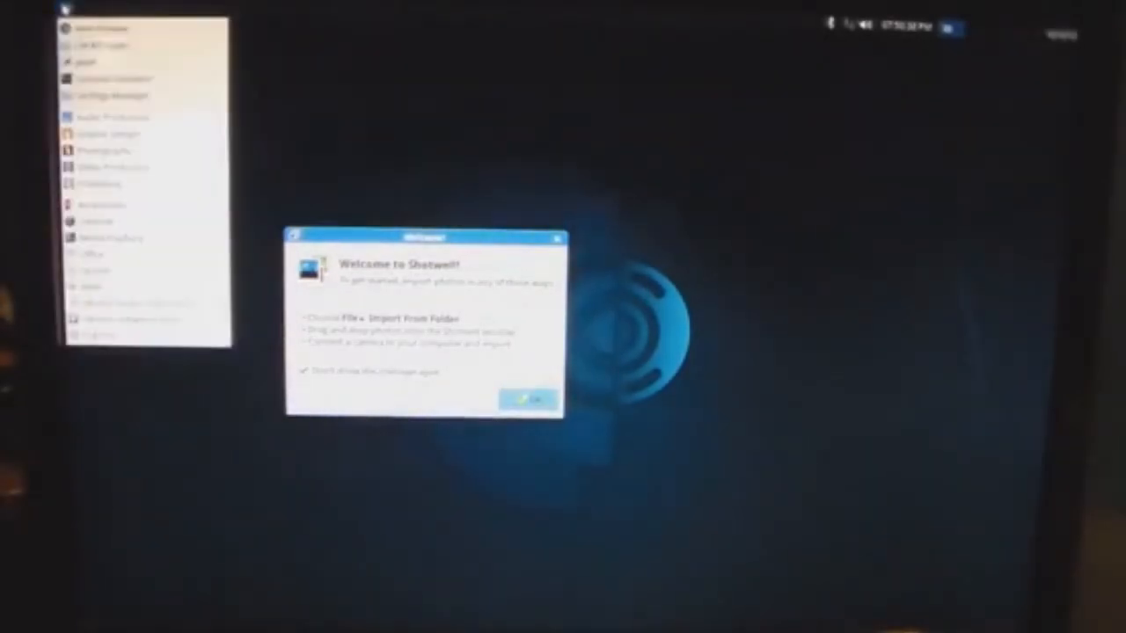
mouse_move(105, 150)
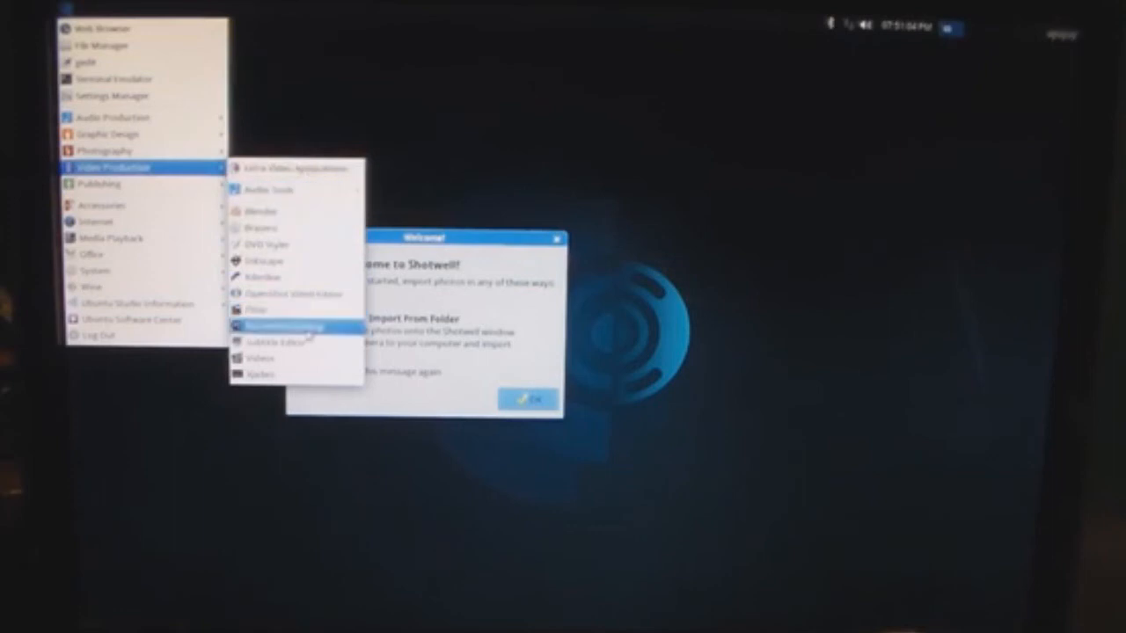
mouse_move(290, 327)
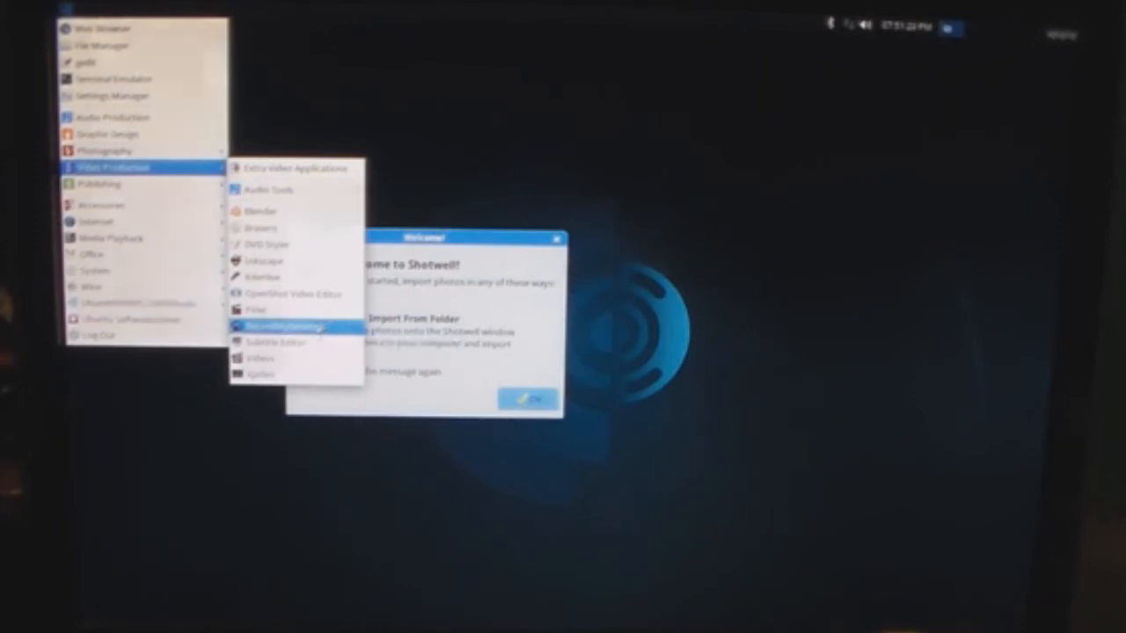
Launch recordMyDesktop from Video Production, view its quality settings, then close it
click(282, 327)
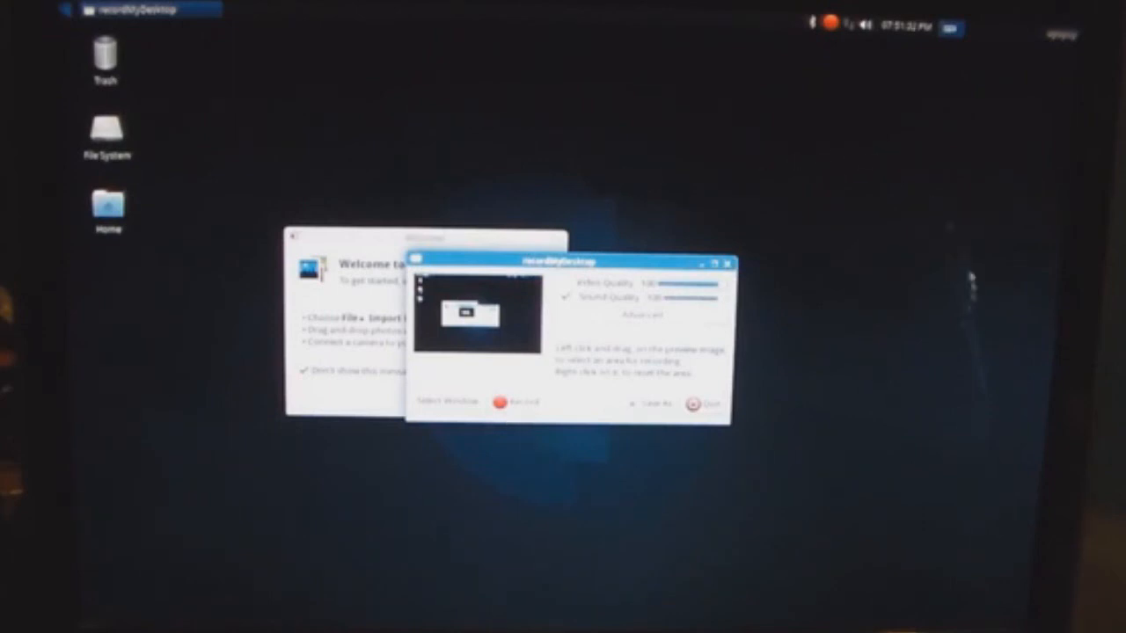
click(705, 404)
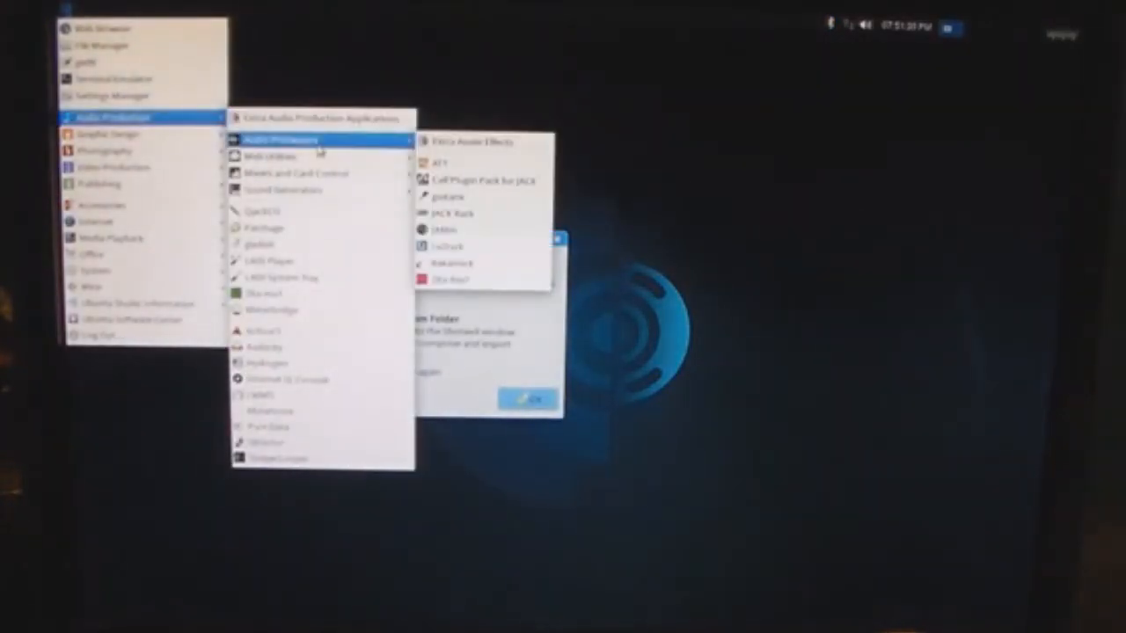
mouse_move(283, 189)
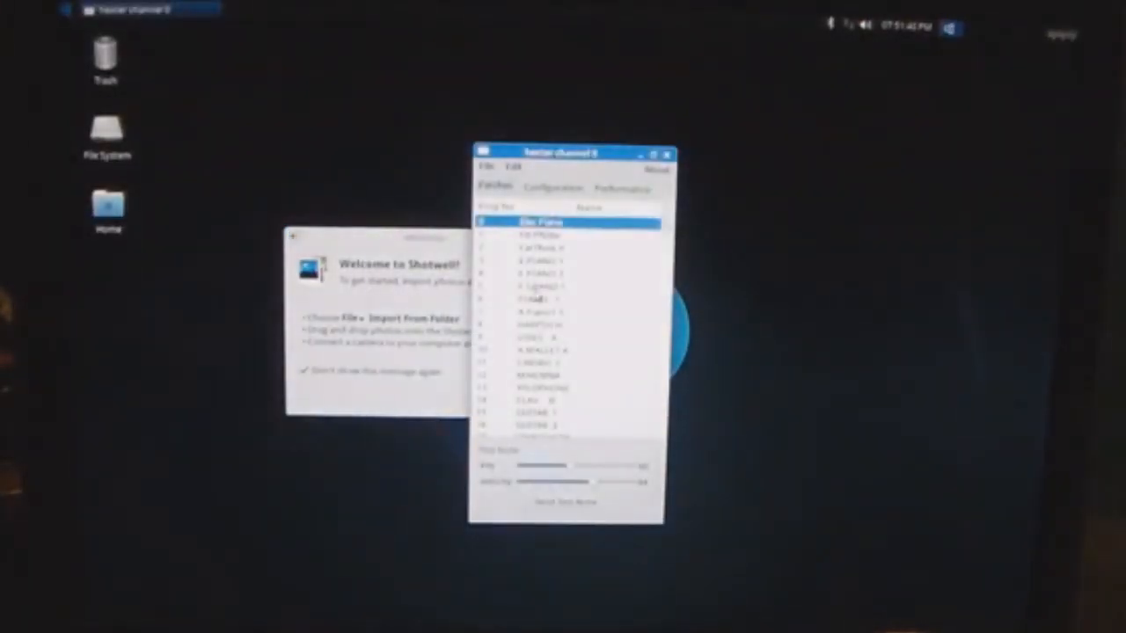
click(567, 260)
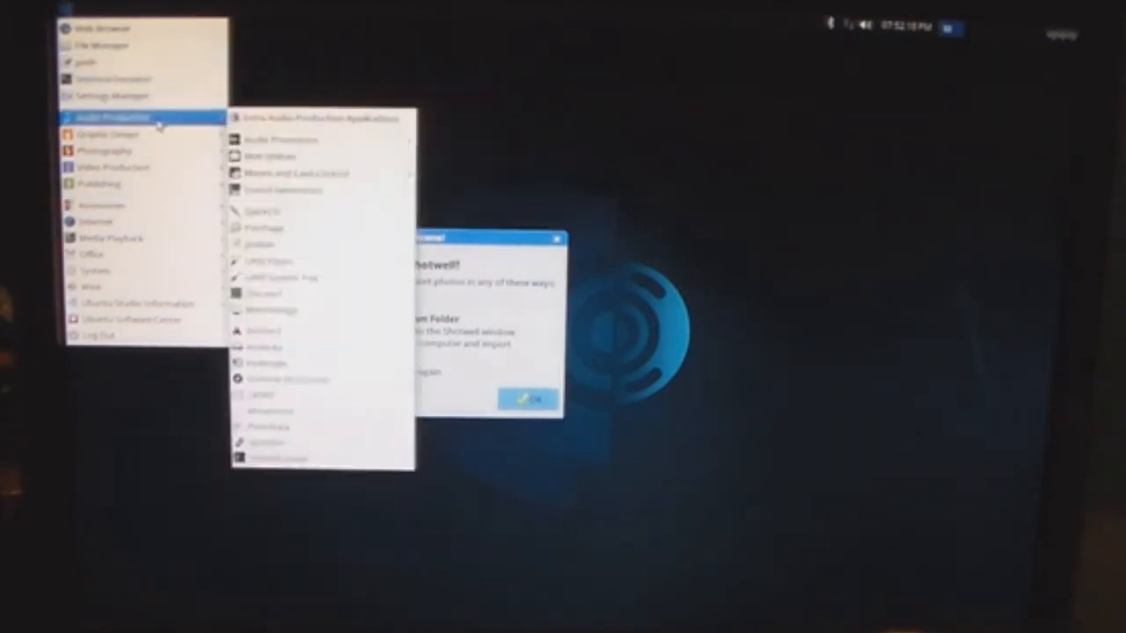
mouse_move(96, 184)
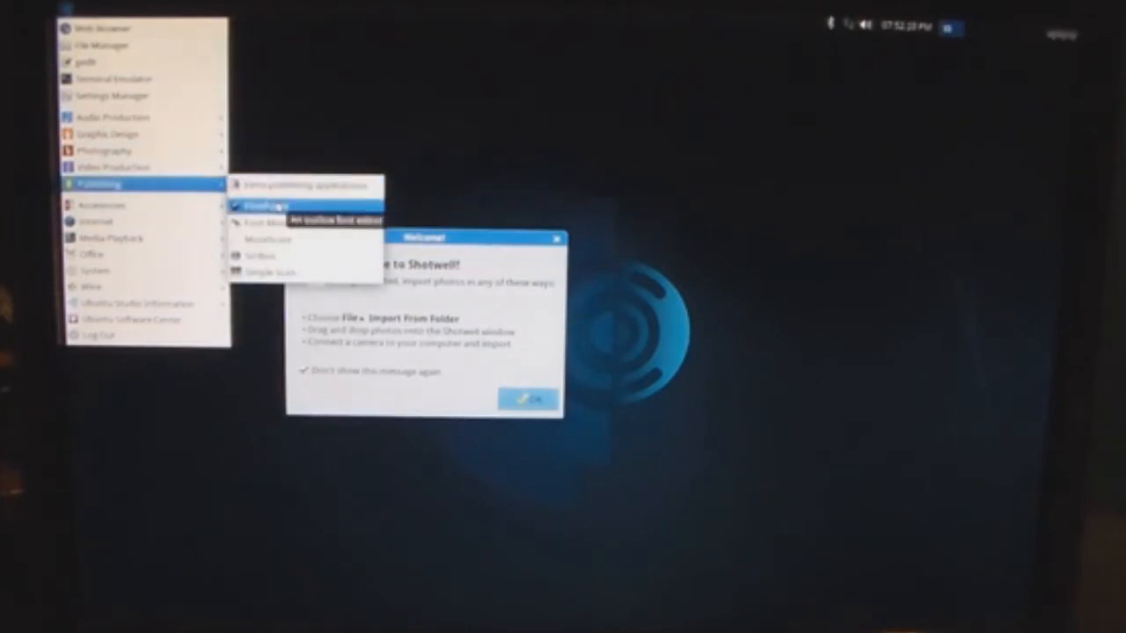
mouse_move(268, 239)
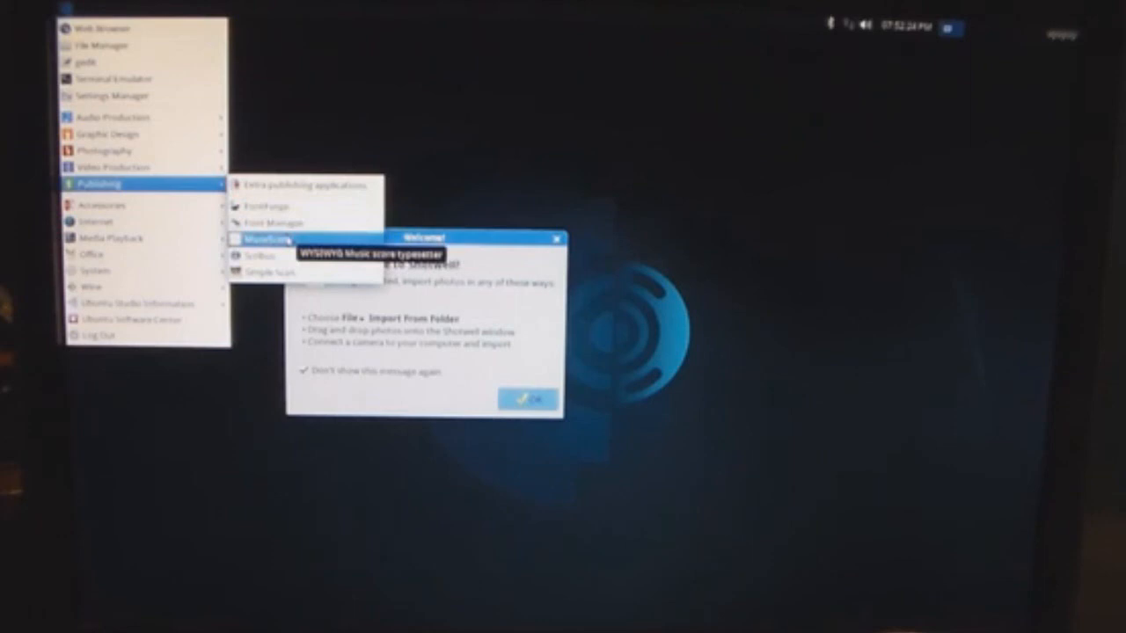
Launch MuseScore from the Publishing submenu, showing the 'Reunion' piano score
click(268, 239)
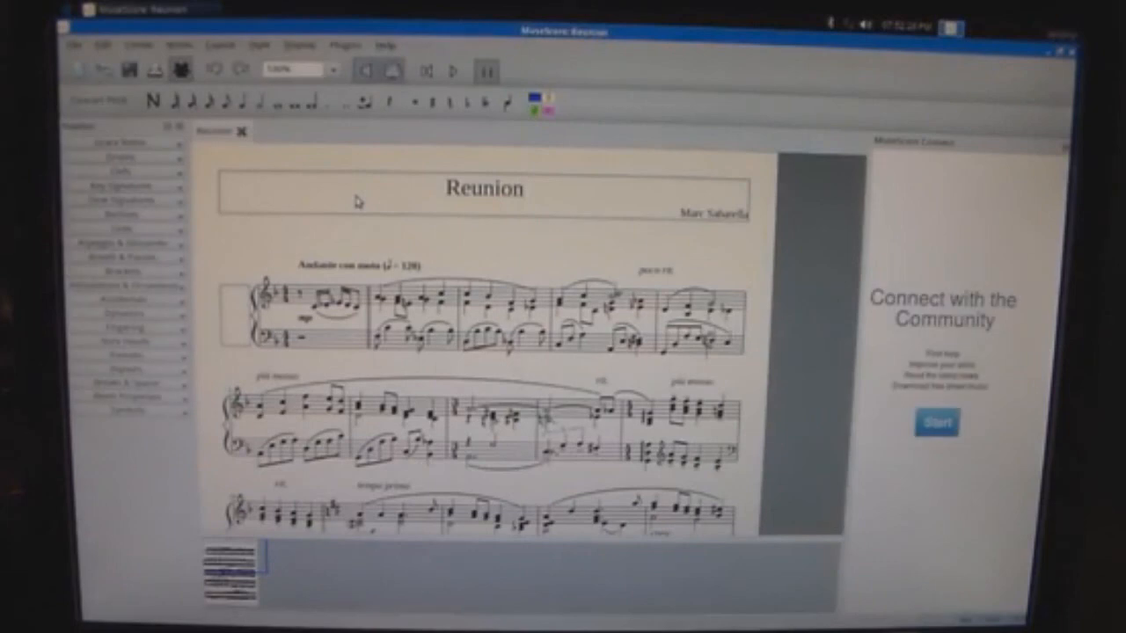